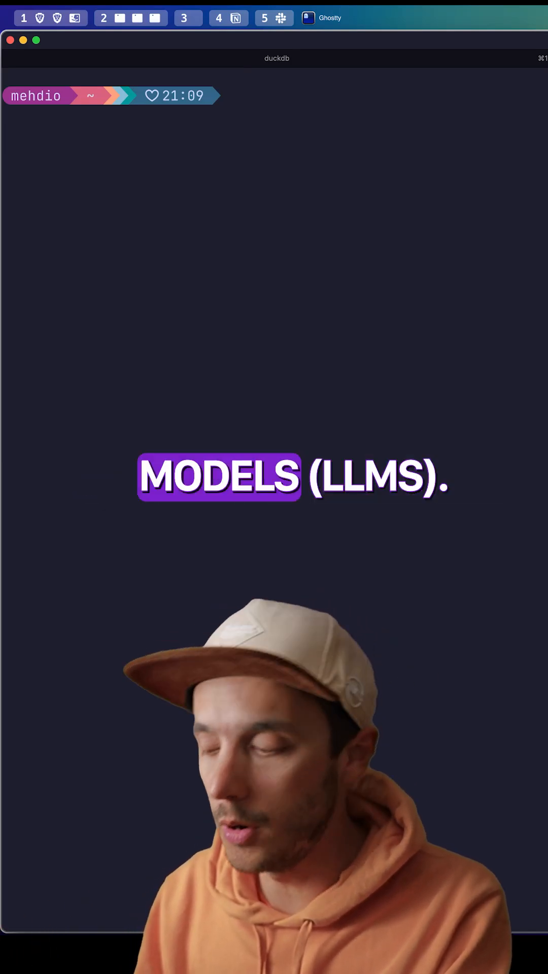
{"action": "type", "text": "d"}
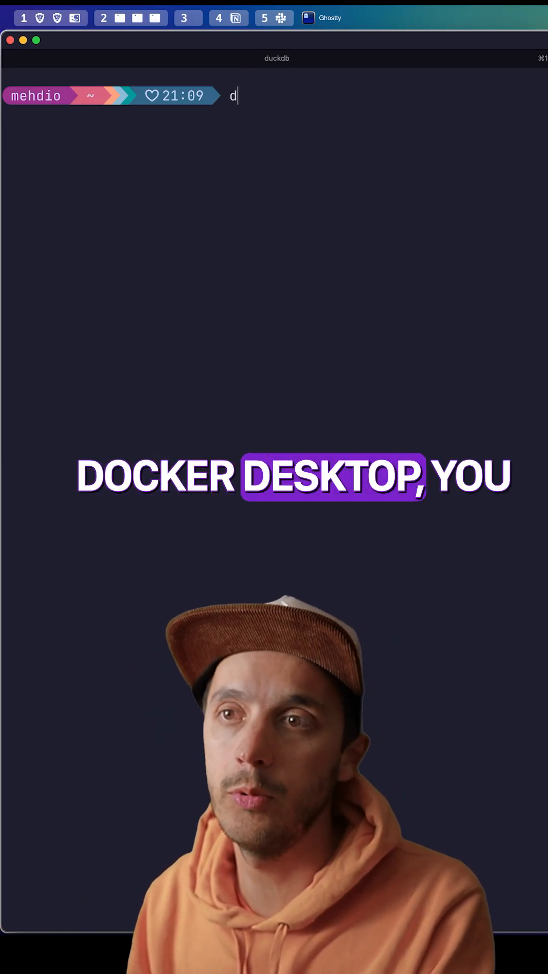
{"action": "type", "text": "ocker model"}
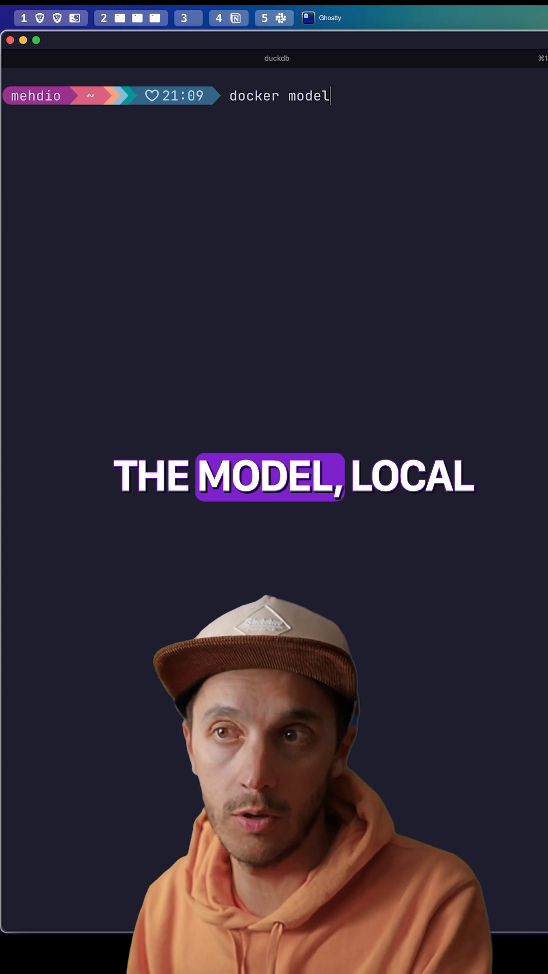
{"action": "type", "text": "run"}
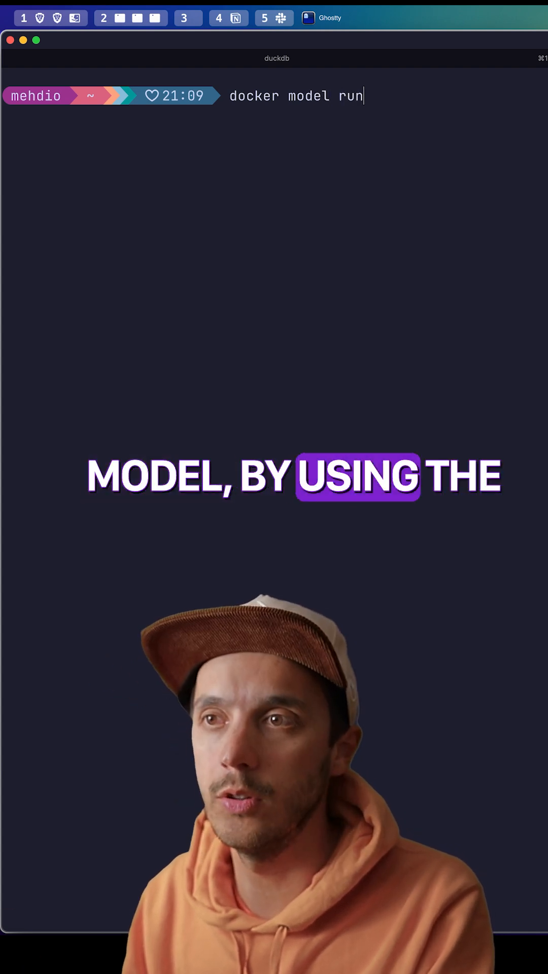
{"action": "type", "text": "ai/mistral:7B-Q4_K_M"}
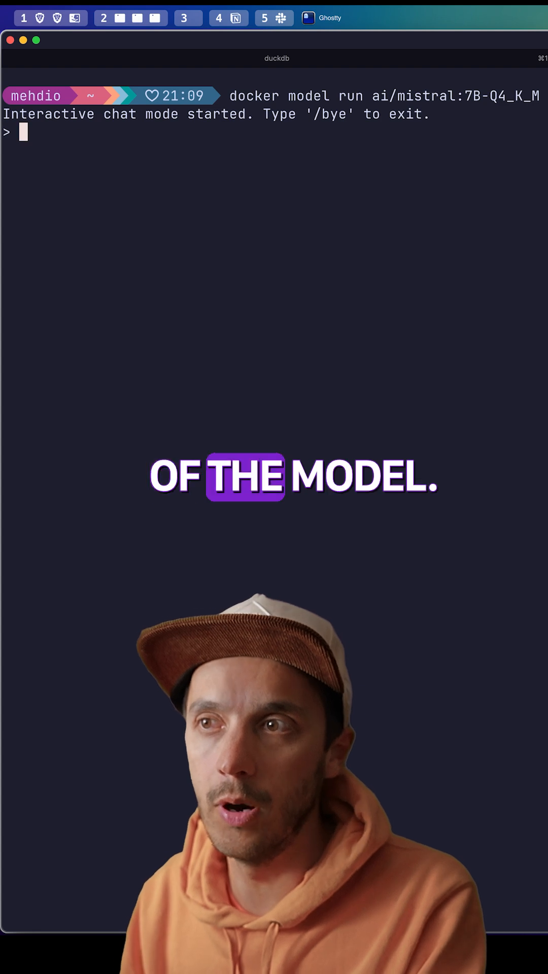
{"action": "type", "text": "build a"}
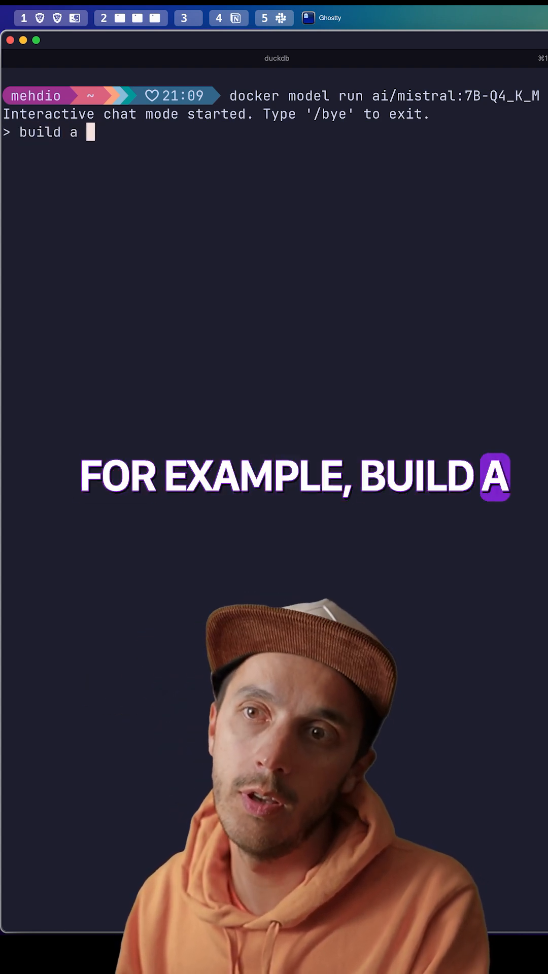
{"action": "type", "text": "python script to"}
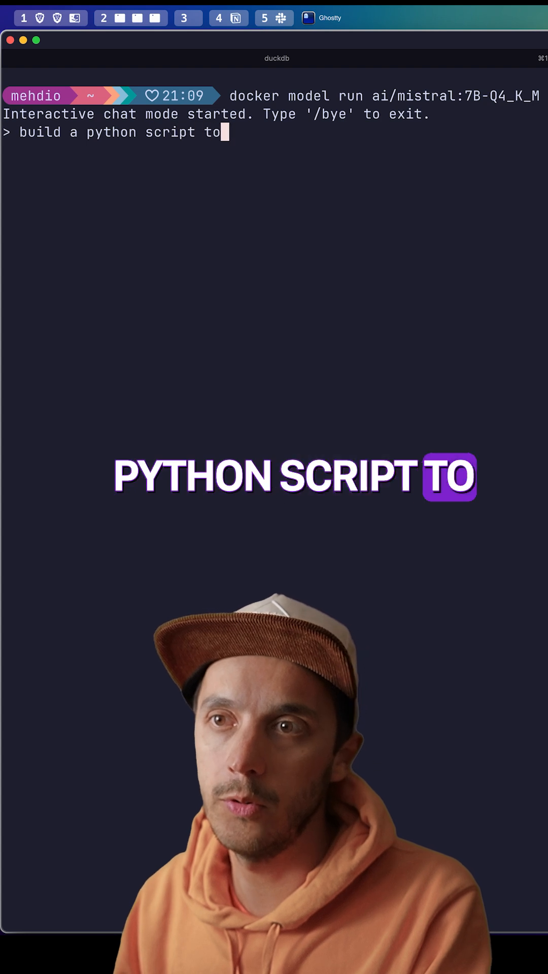
{"action": "type", "text": "get youtube video"}
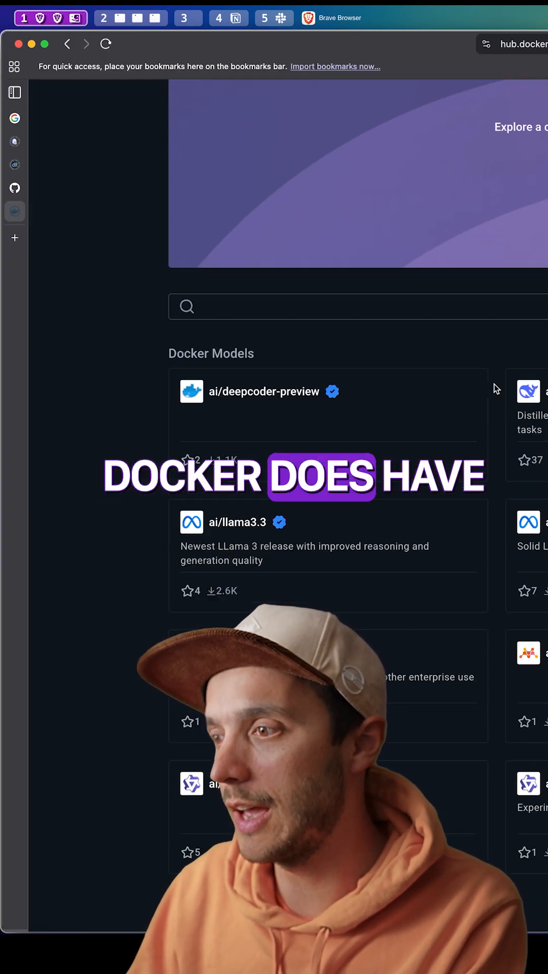
{"action": "scroll", "scroll_direction": "down", "scroll_amount": 3}
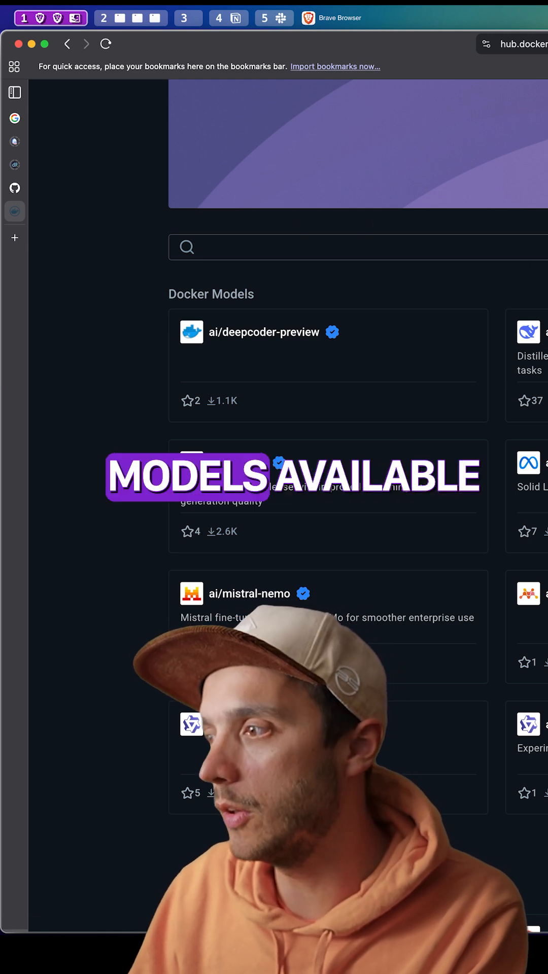